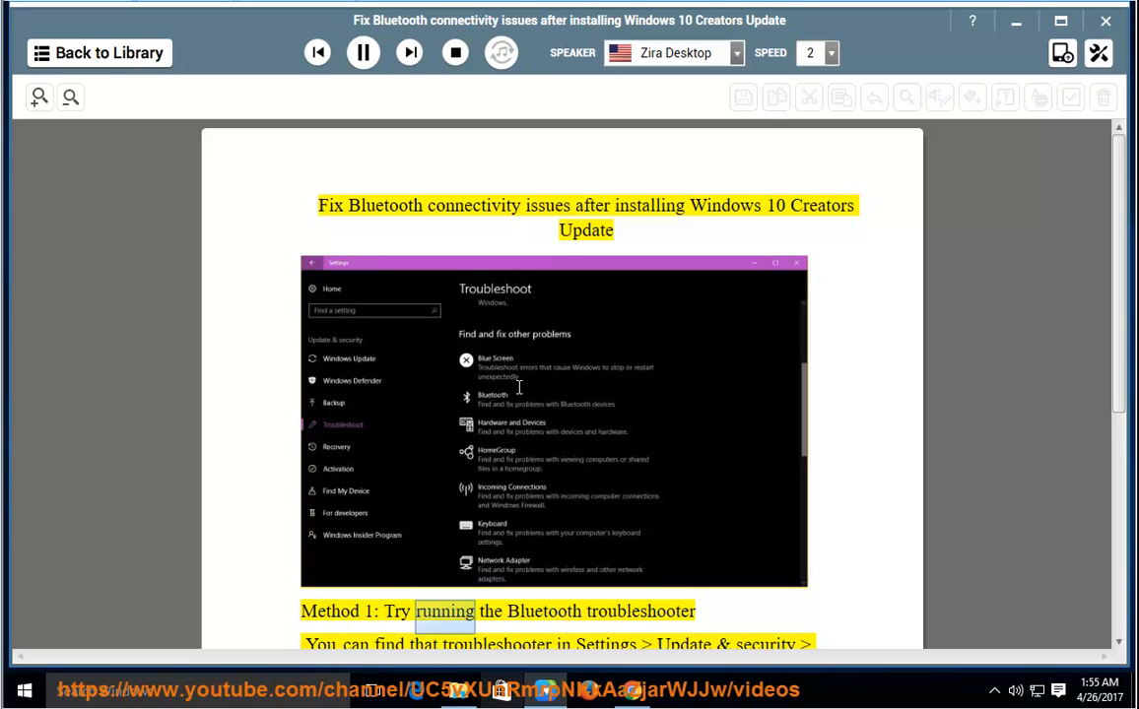
# - Start Zira Desktop narration of the Bluetooth fix article's title and Method 1 troubleshooter text
pyautogui.scroll(-3)
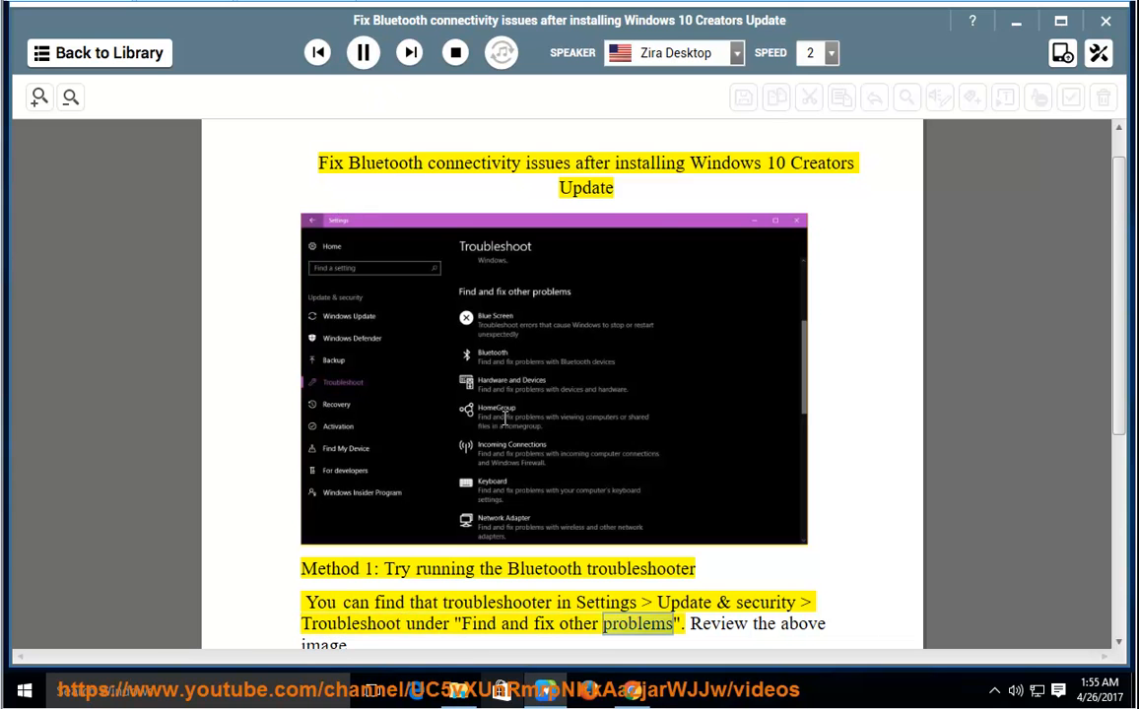
pyautogui.click(362, 51)
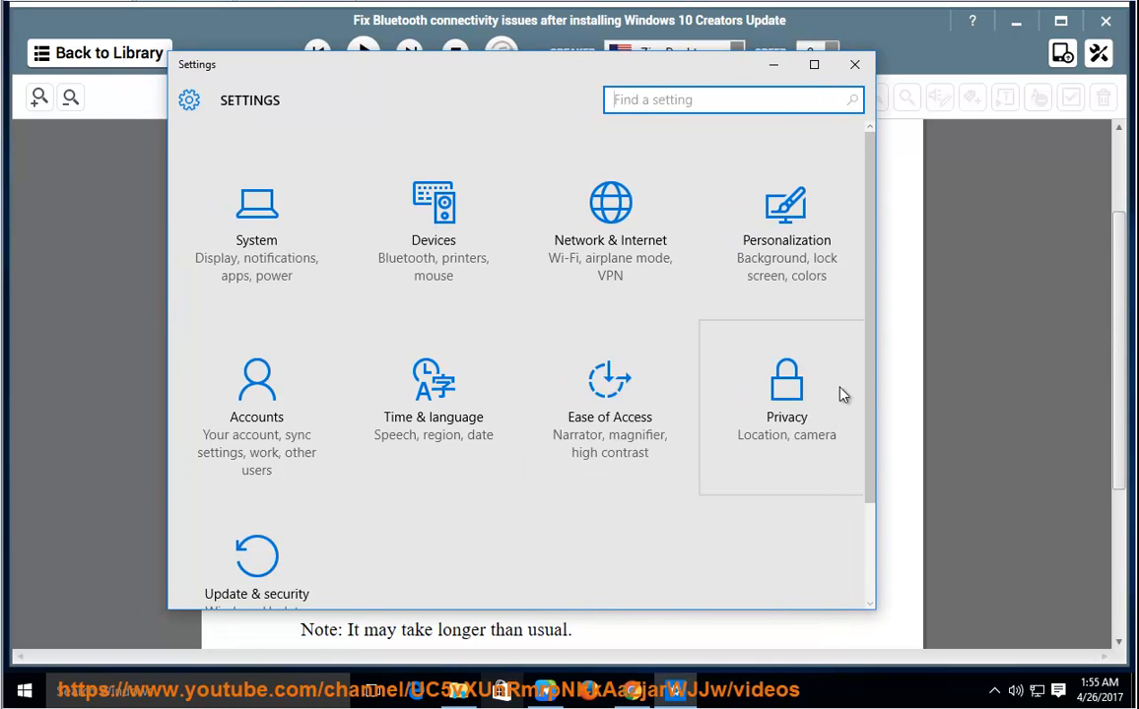
# - Go to Update & security in Windows Settings, then close the Settings window
pyautogui.scroll(-3)
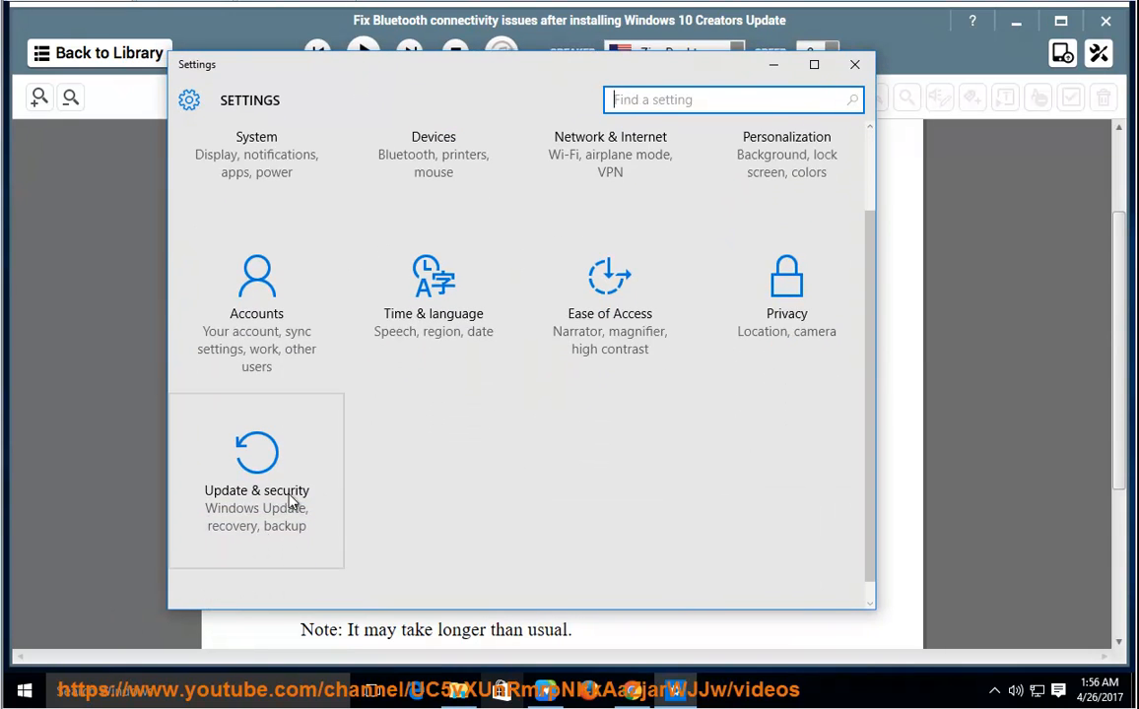
pyautogui.click(256, 473)
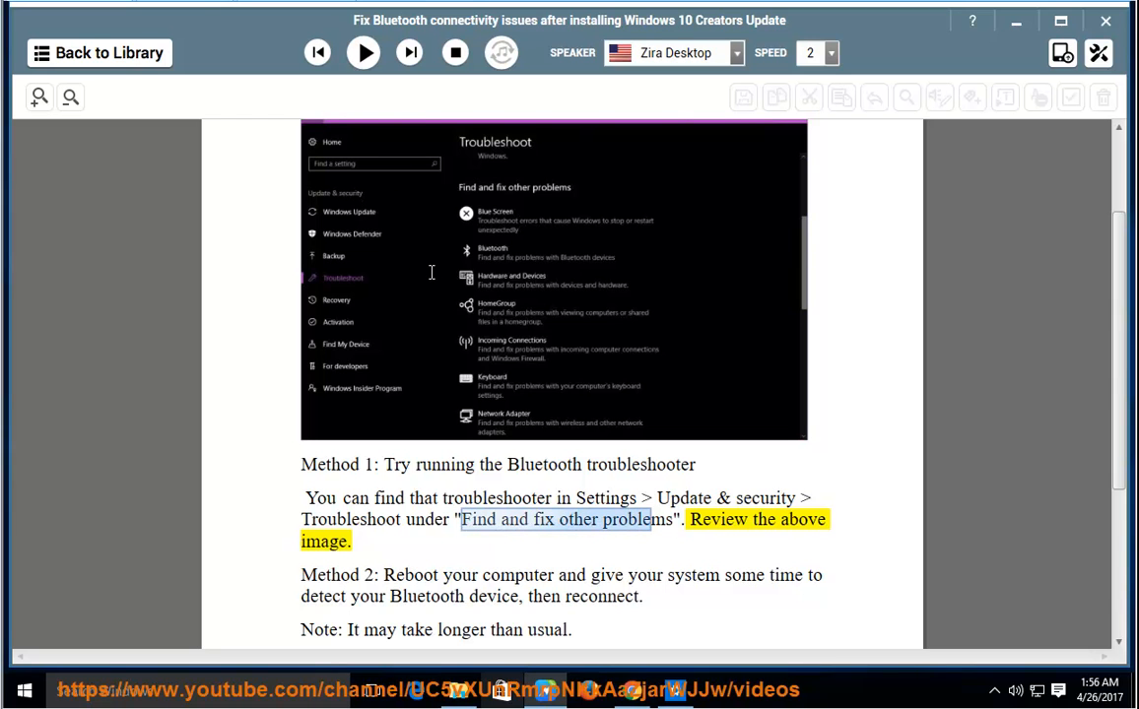
# - Resume narration through Method 2 and the longer-wait note into Method 3 on automatic updates
pyautogui.click(362, 51)
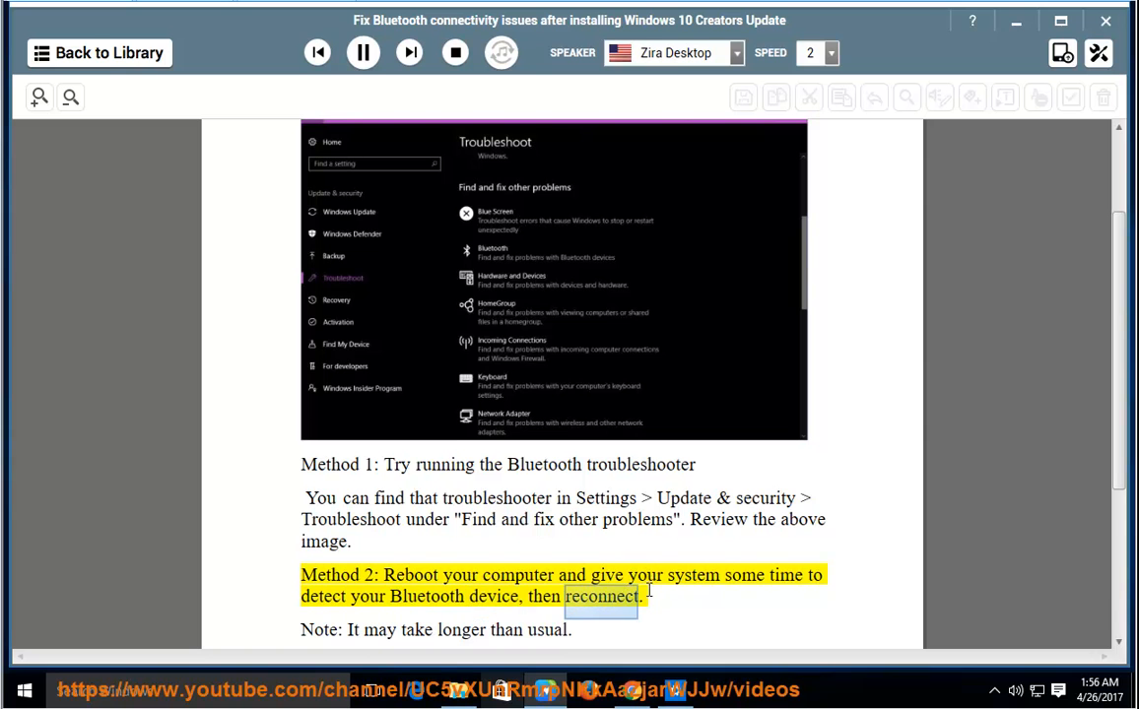
pyautogui.click(362, 51)
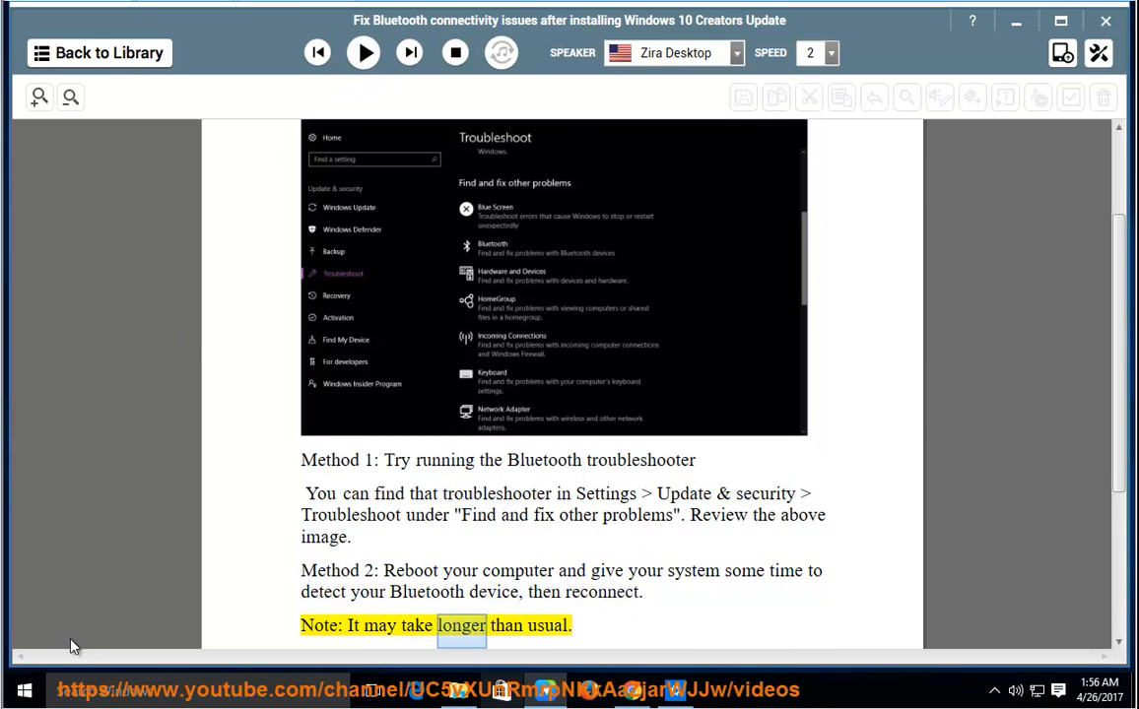
pyautogui.click(23, 689)
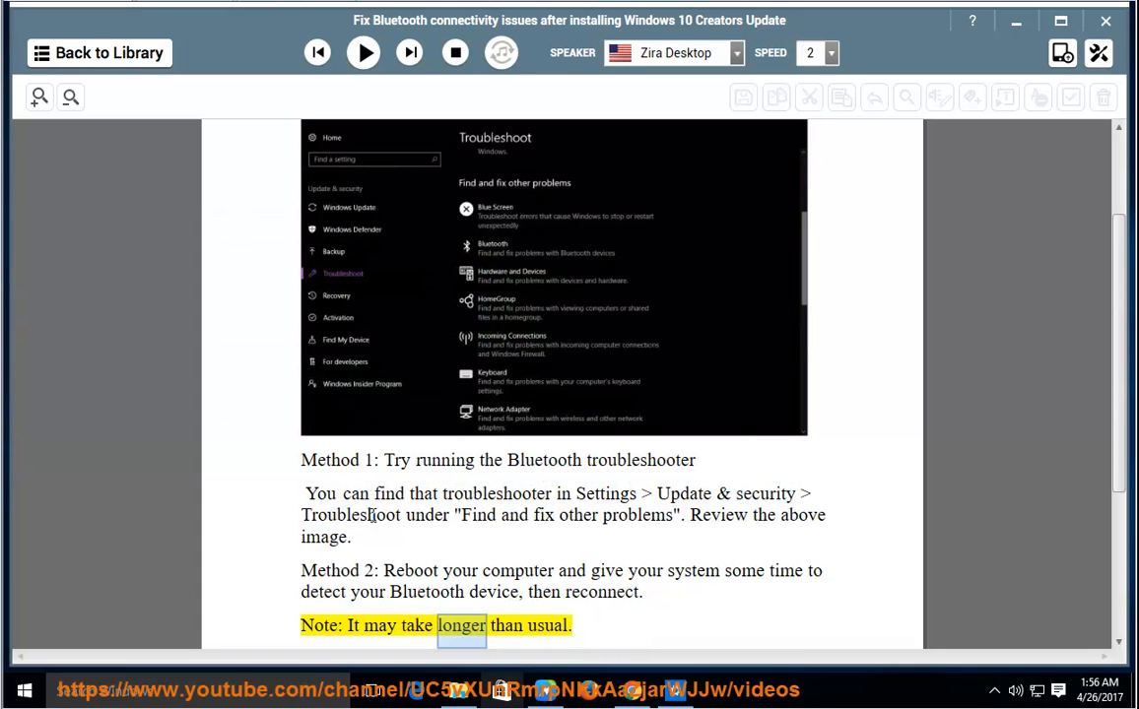
pyautogui.click(363, 51)
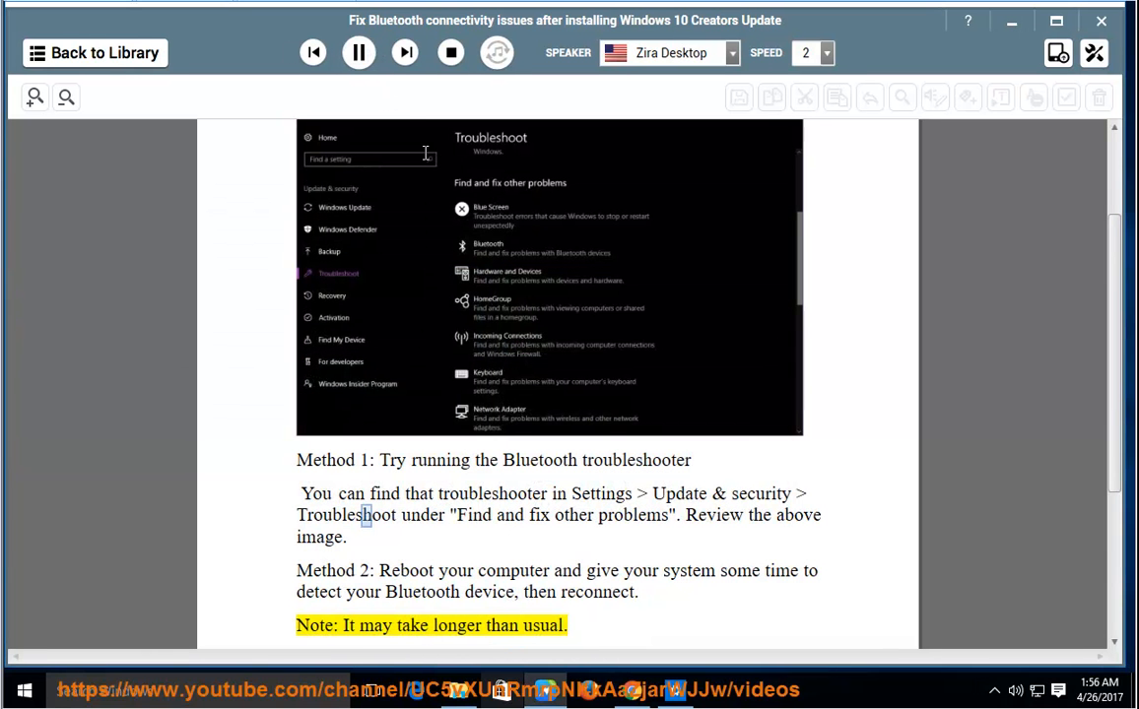
pyautogui.scroll(-3)
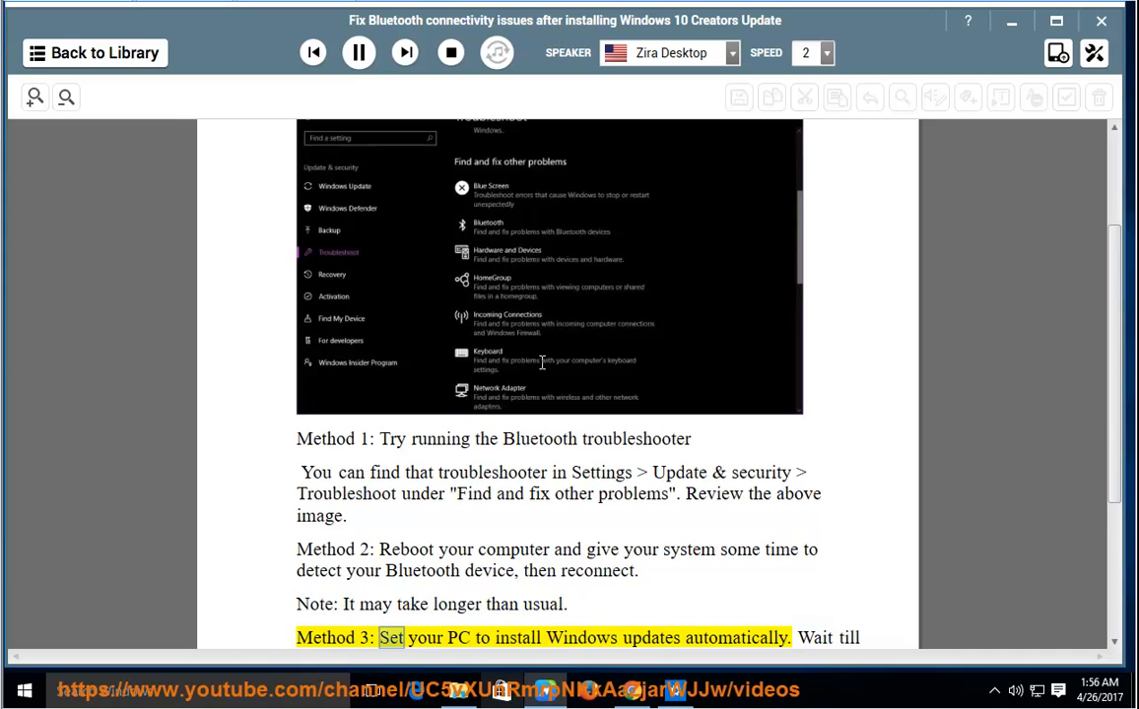